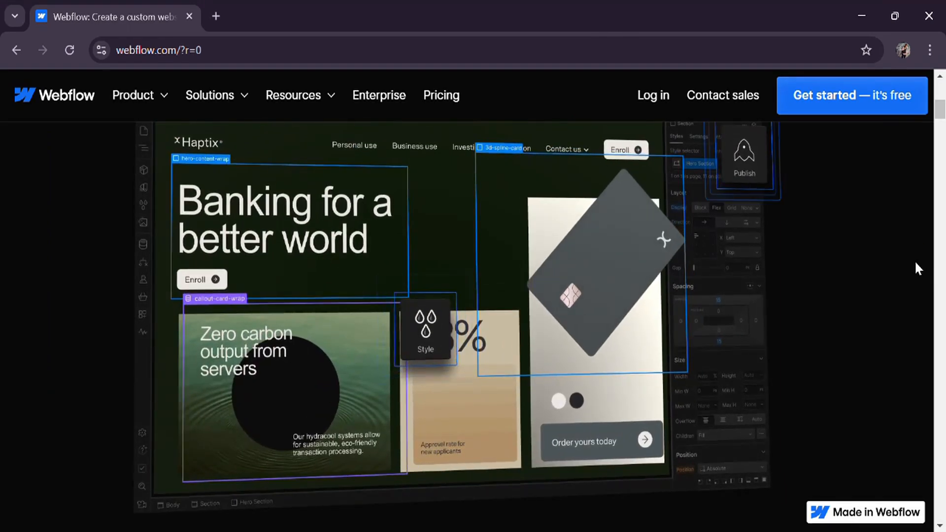
Scroll past the homepage CMS, Apps, Localization and showcase sections, then open the Product menu
scroll(down, 3)
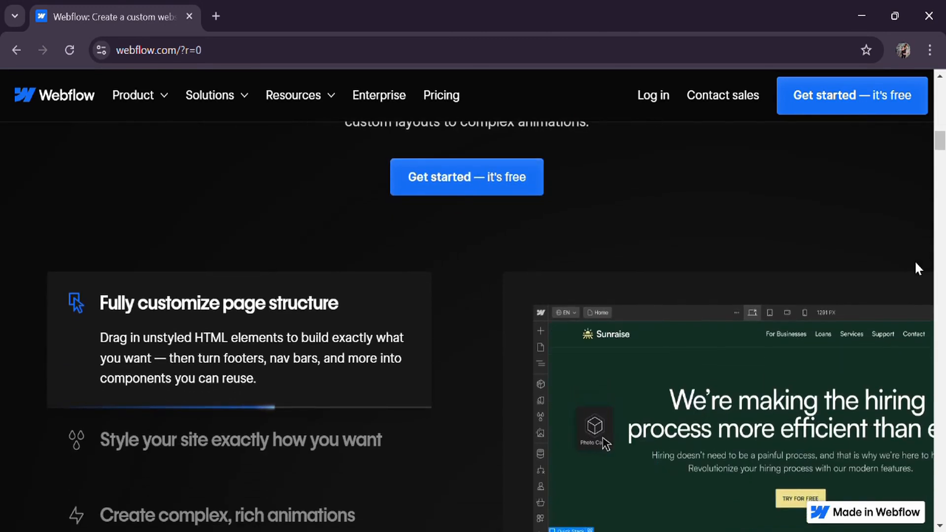
scroll(down, 3)
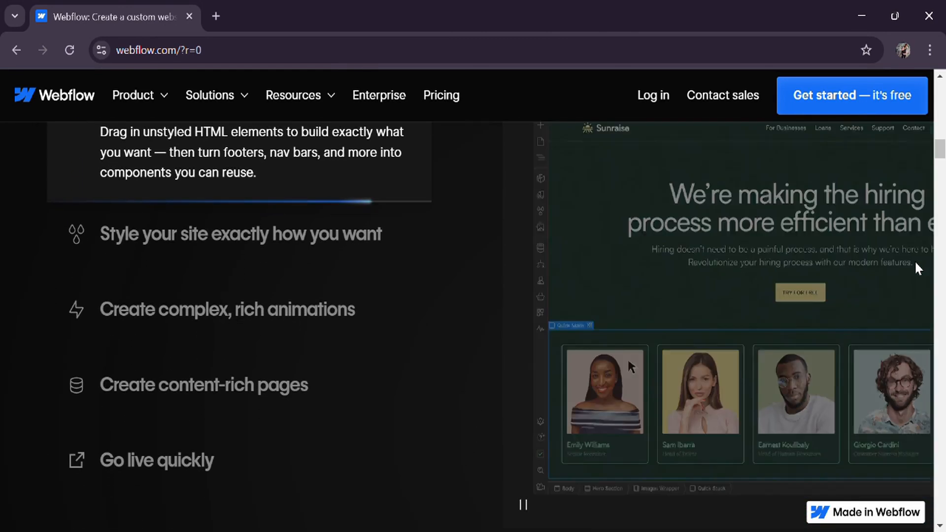
scroll(down, 3)
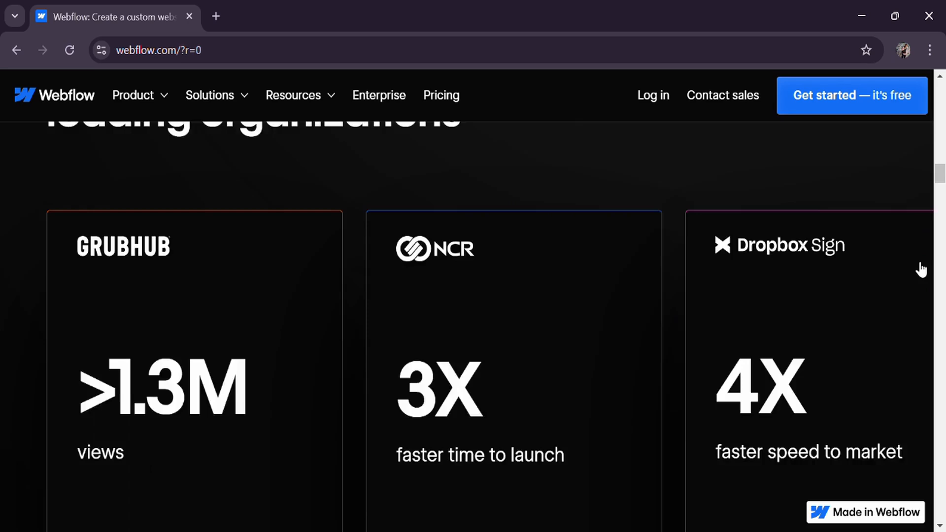
scroll(down, 3)
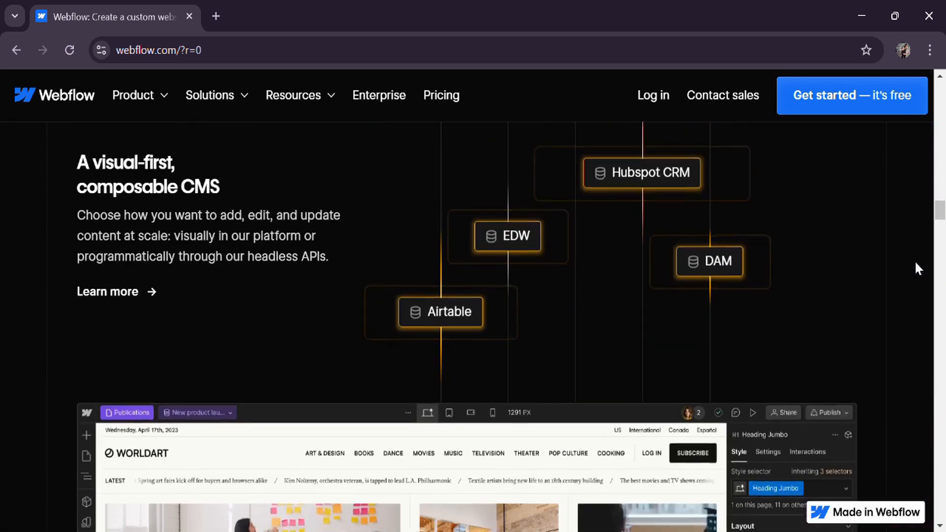
scroll(down, 3)
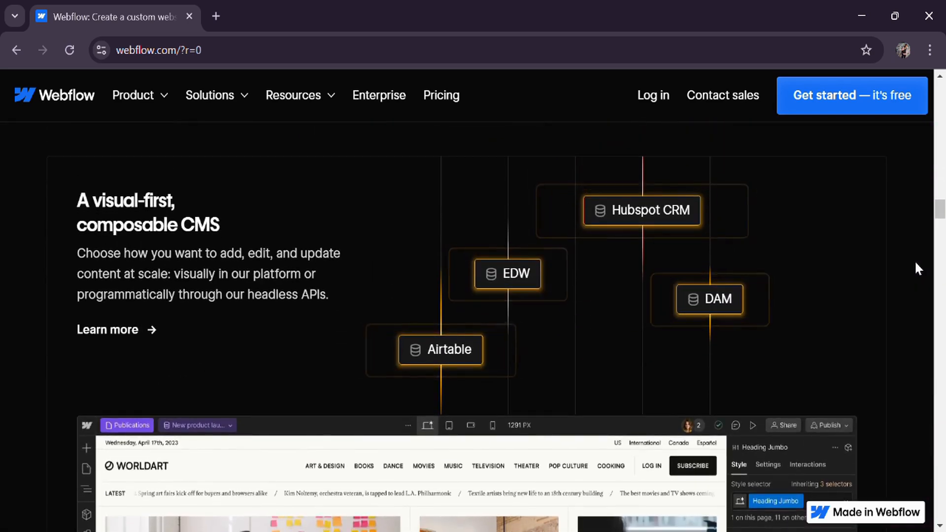
scroll(down, 3)
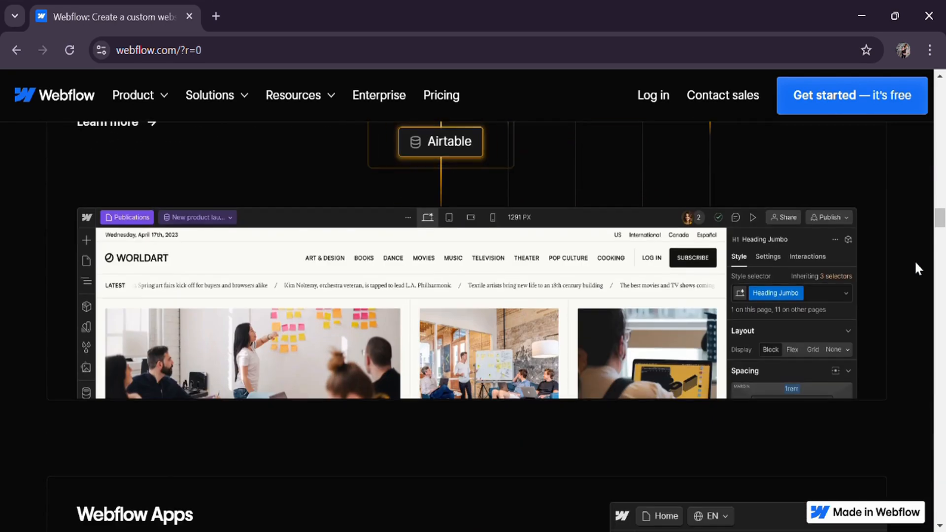
scroll(down, 3)
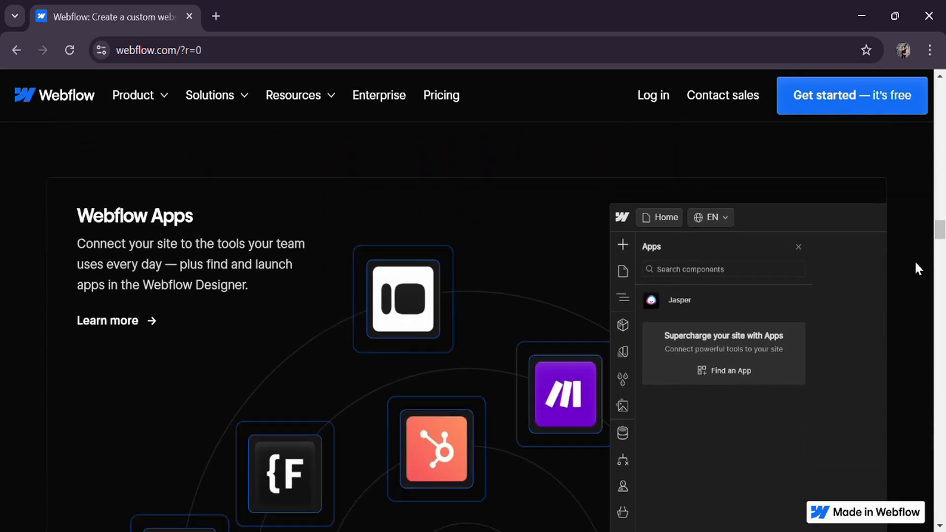
scroll(down, 3)
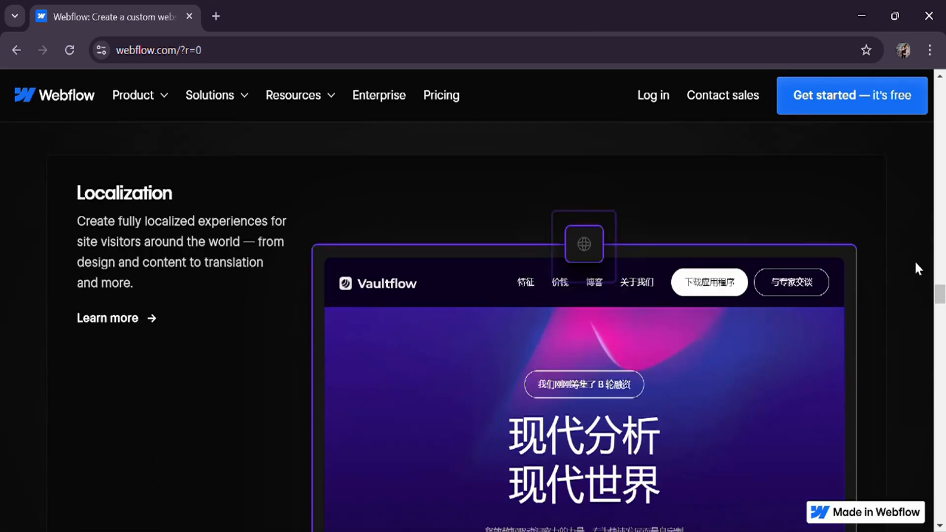
scroll(down, 3)
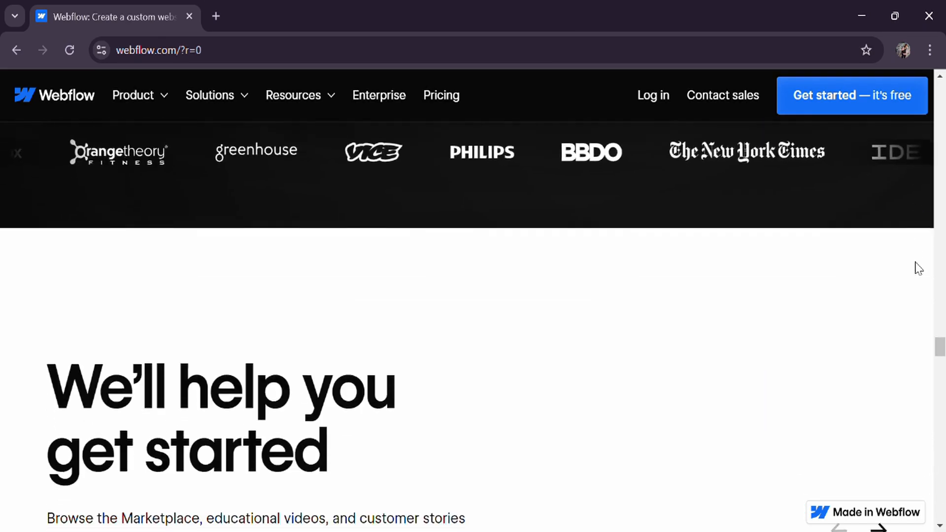
scroll(down, 3)
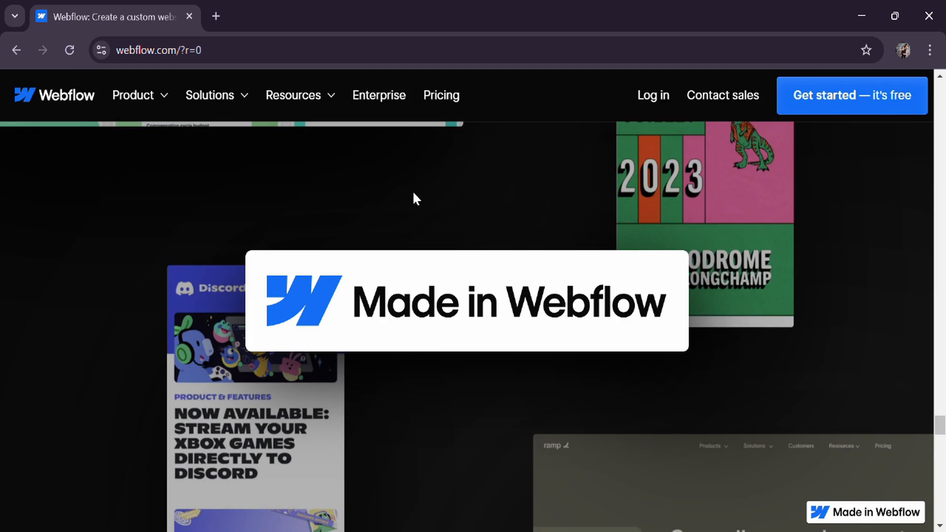
click(134, 95)
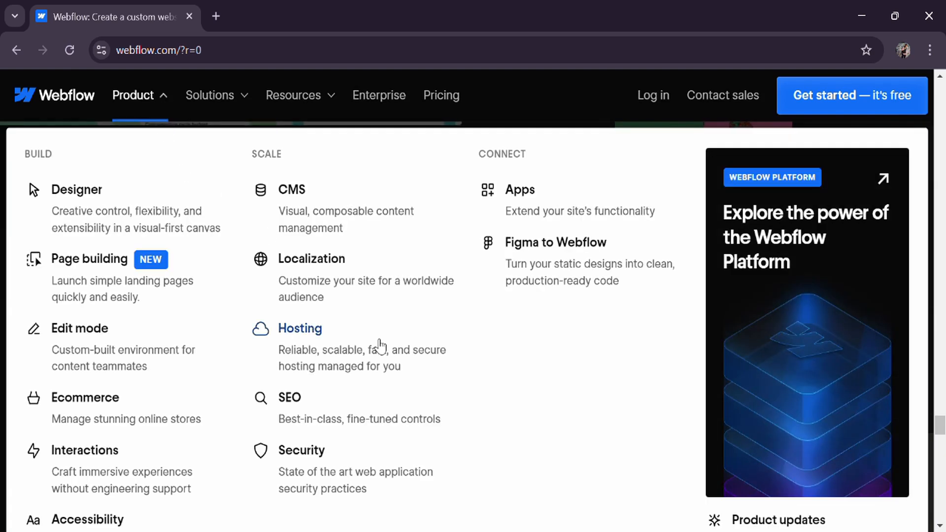
mouse_move(578, 372)
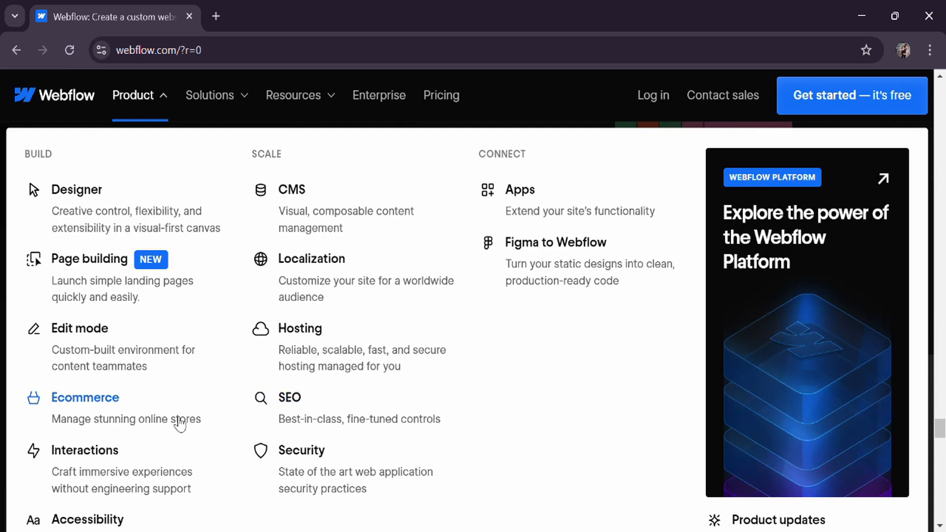
Go to the Ecommerce page and scroll past the store showcase to a product-page example
click(85, 397)
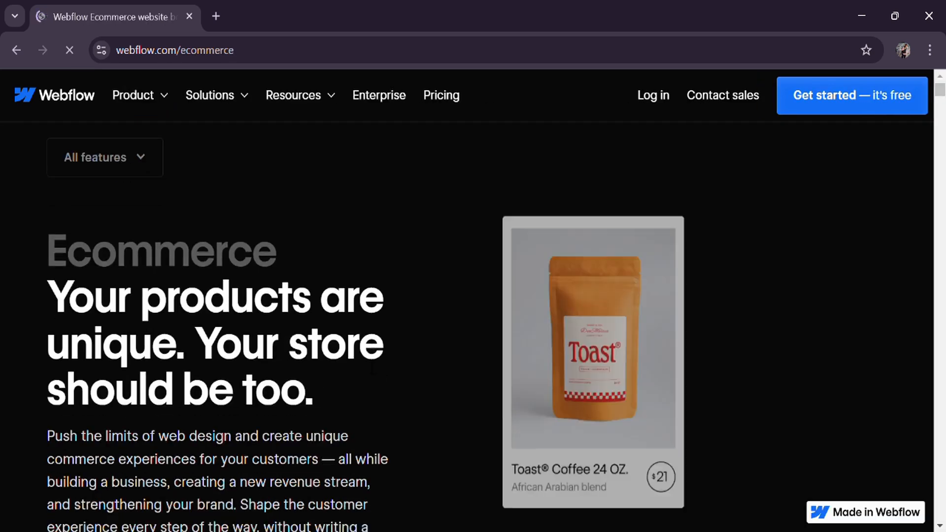
scroll(down, 3)
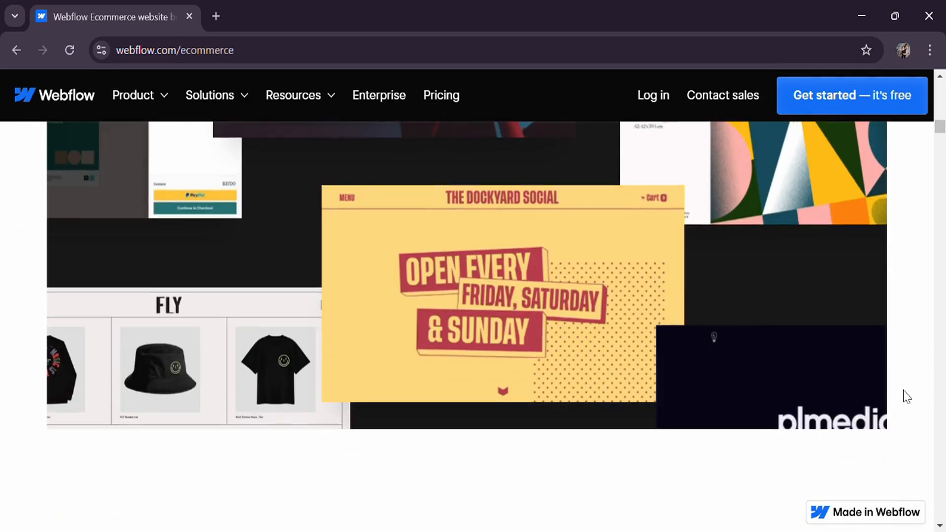
scroll(down, 3)
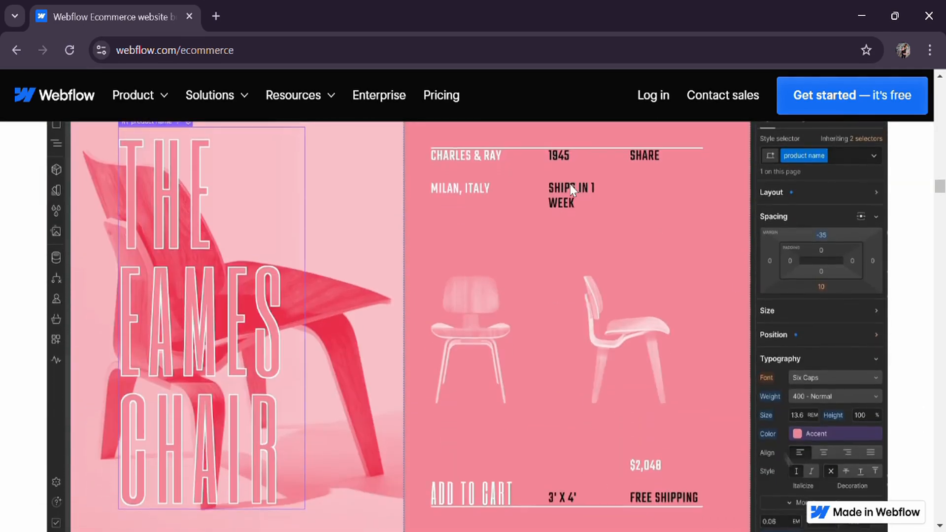
Go to Plans & pricing and scroll past site and ecommerce plans to the FAQ
click(441, 95)
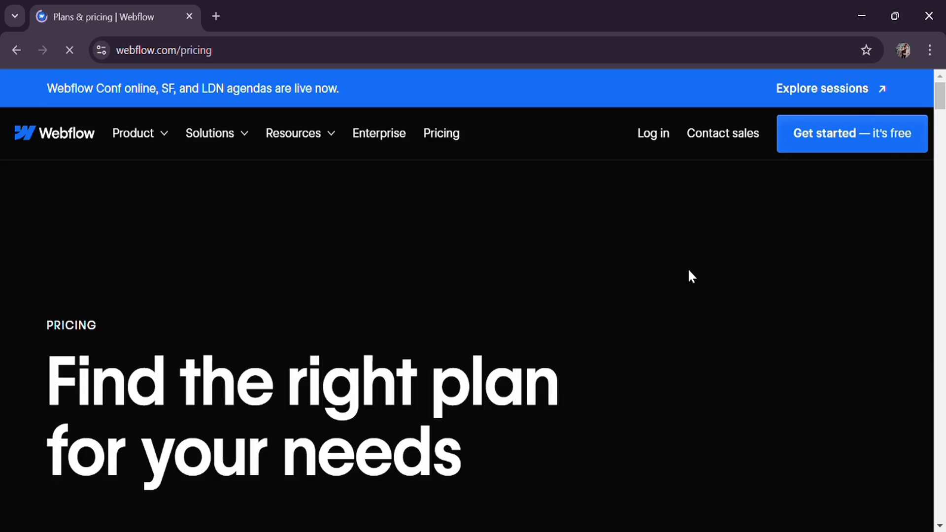
scroll(down, 3)
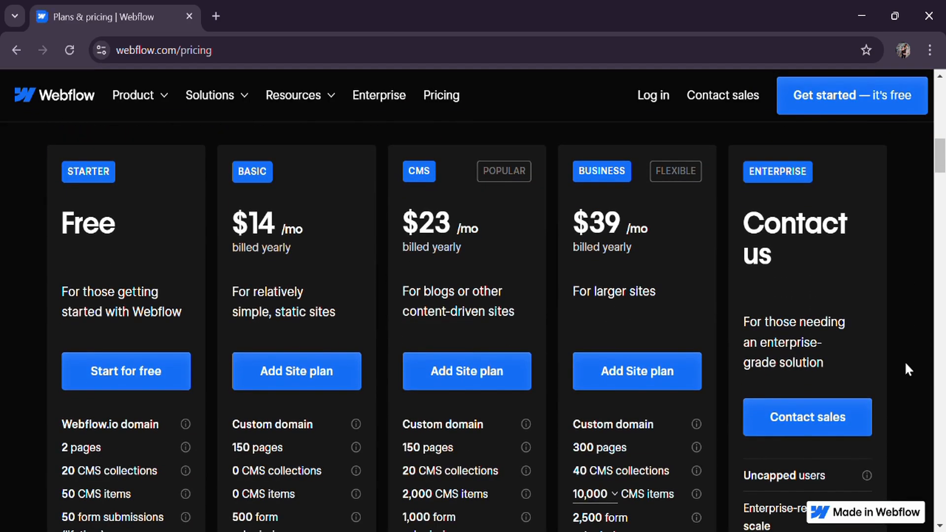
scroll(down, 3)
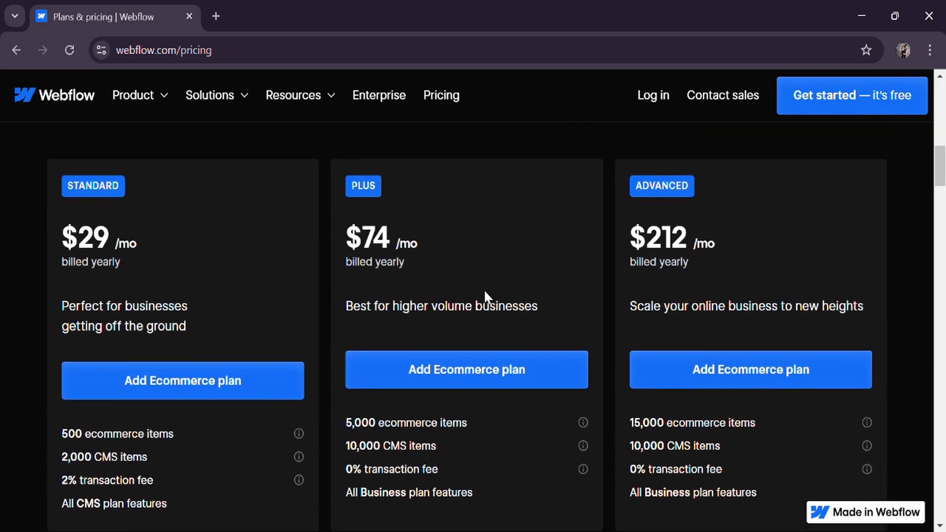
scroll(down, 3)
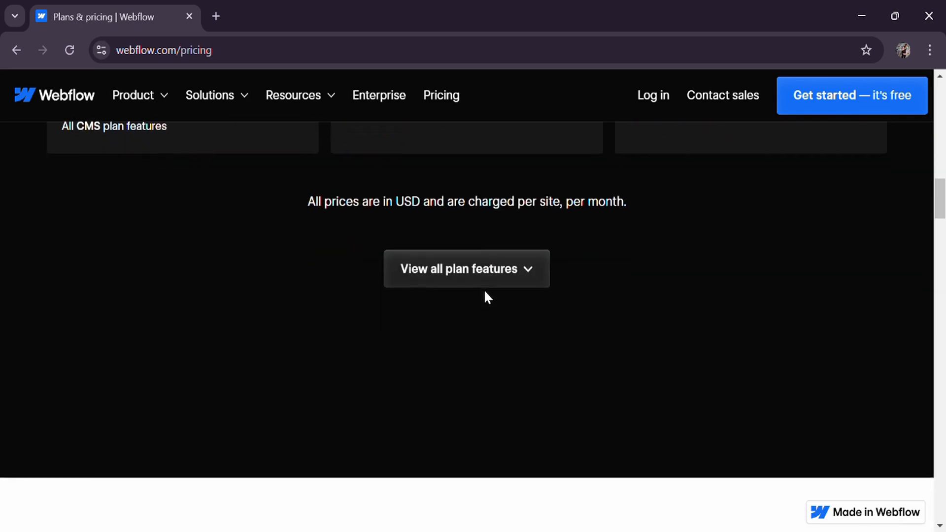
scroll(down, 3)
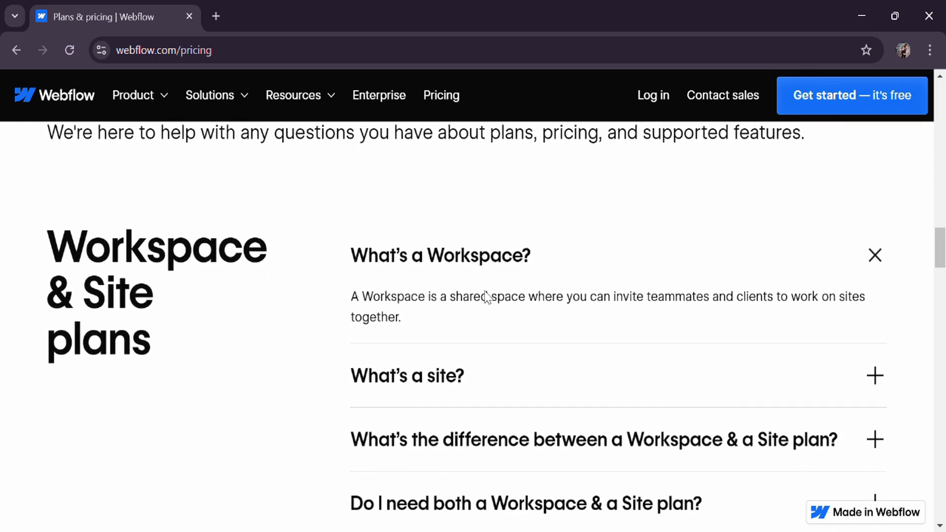